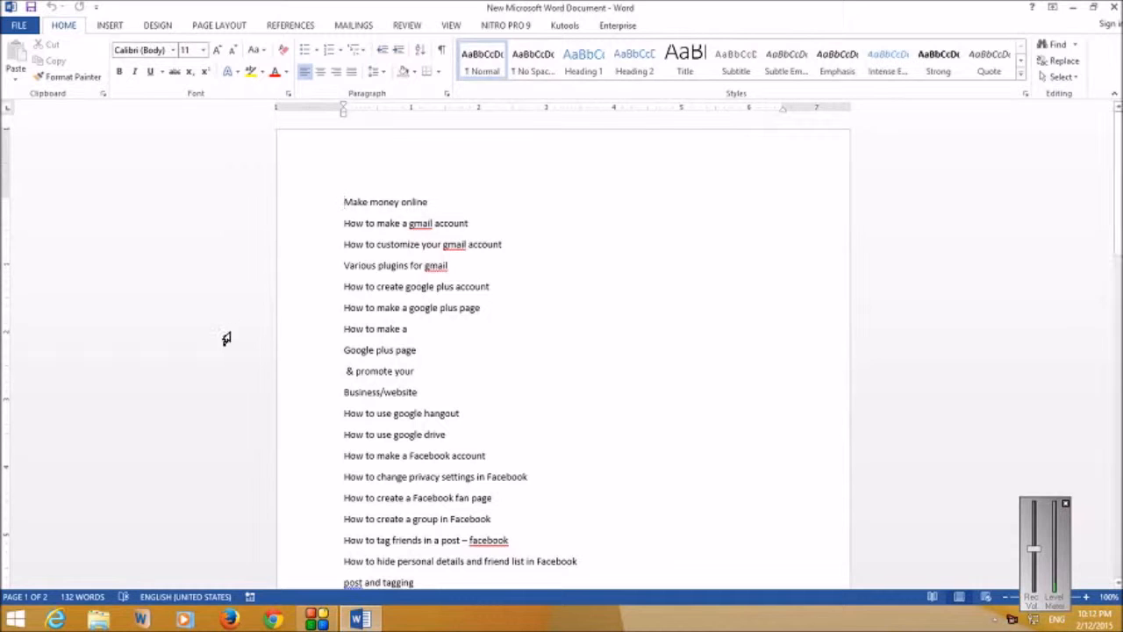
pyautogui.moveTo(70, 237)
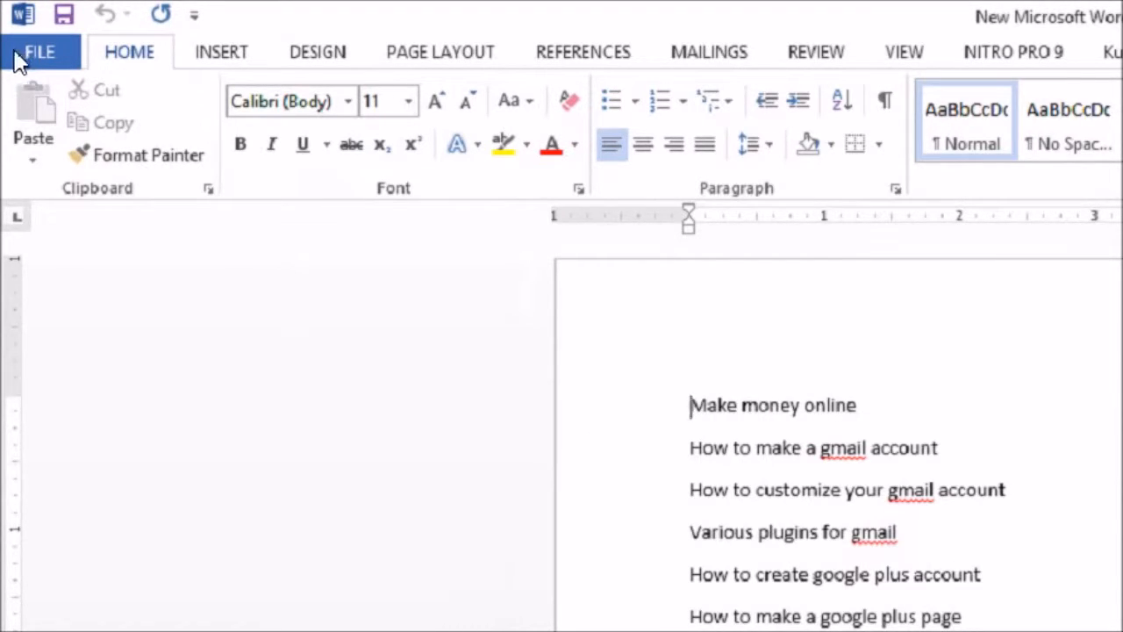
# Reach General Options via File > Save As > Browse > Tools, where the open password is set
pyautogui.click(47, 52)
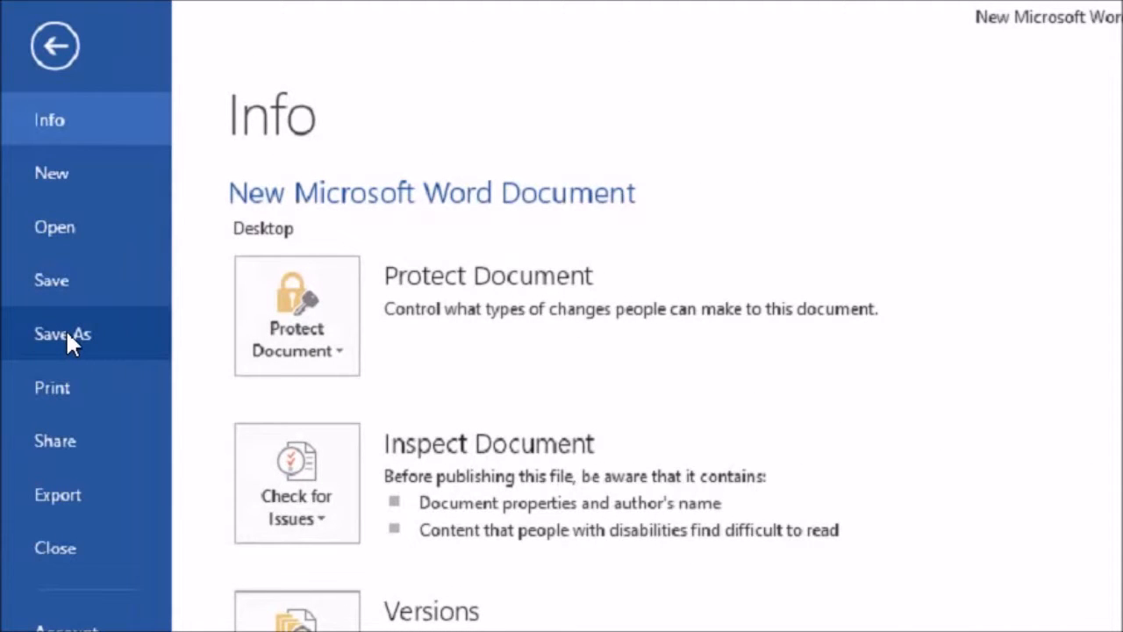
pyautogui.click(62, 334)
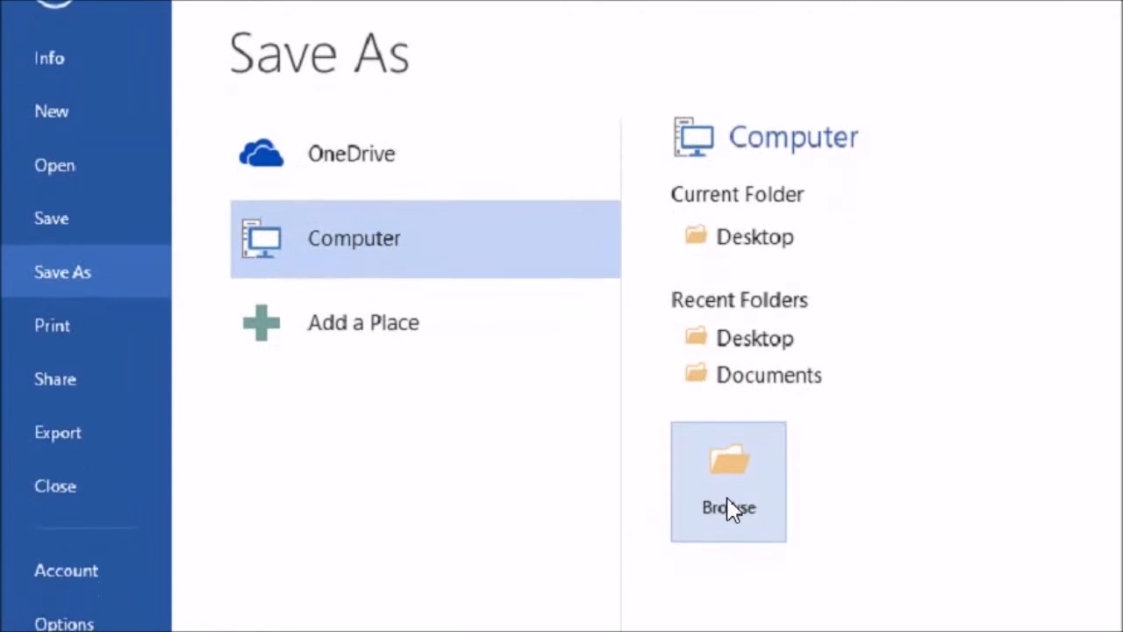
pyautogui.click(727, 481)
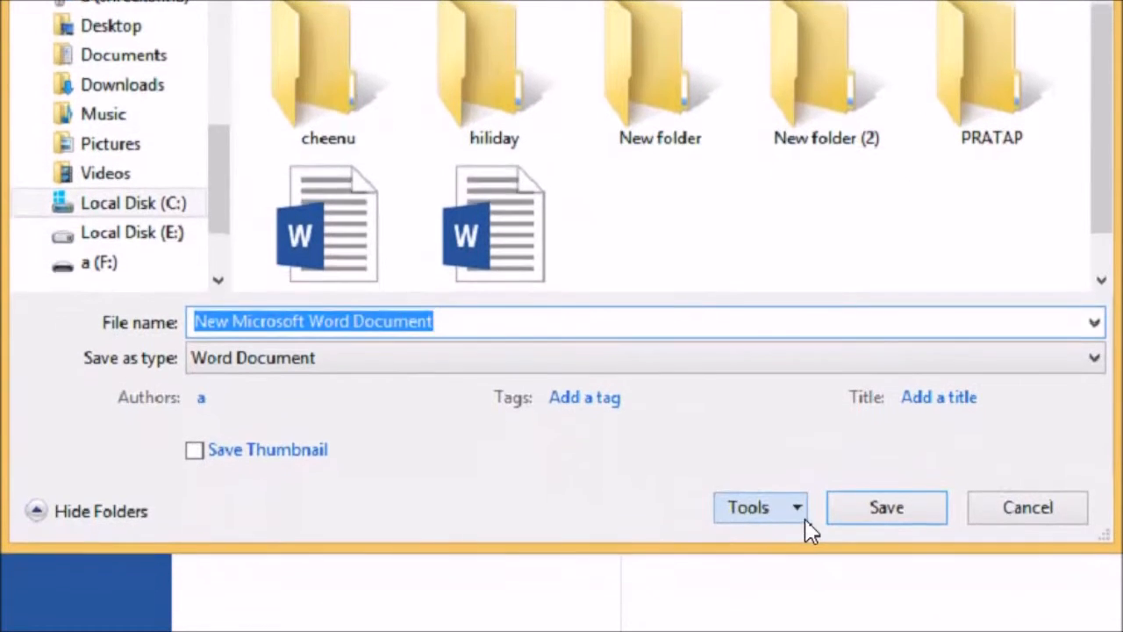
pyautogui.click(760, 507)
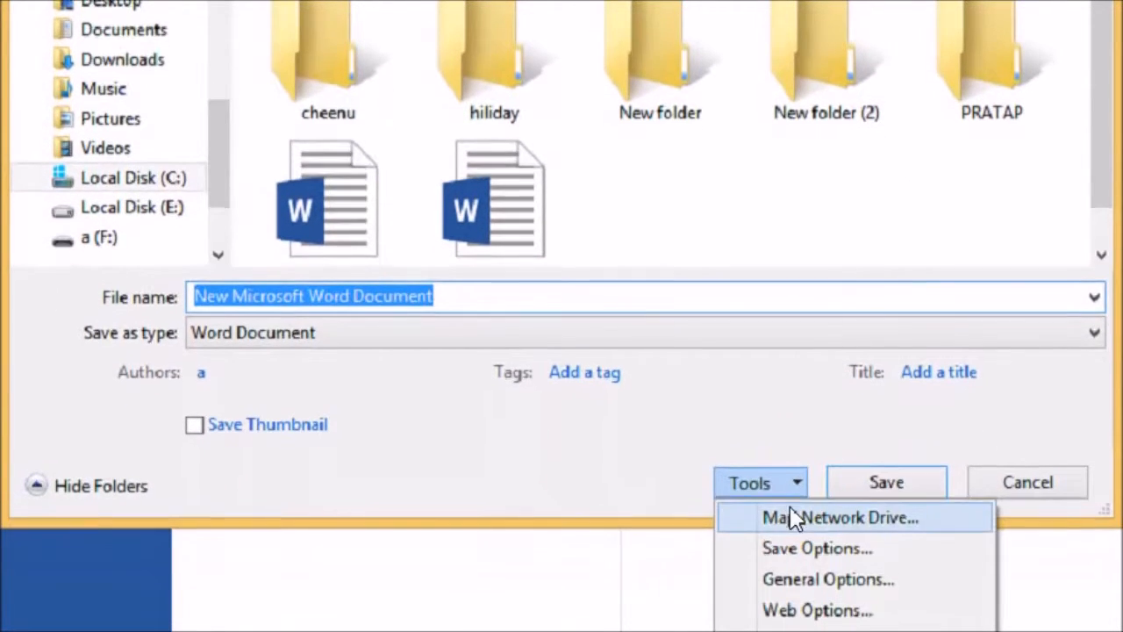
pyautogui.click(829, 578)
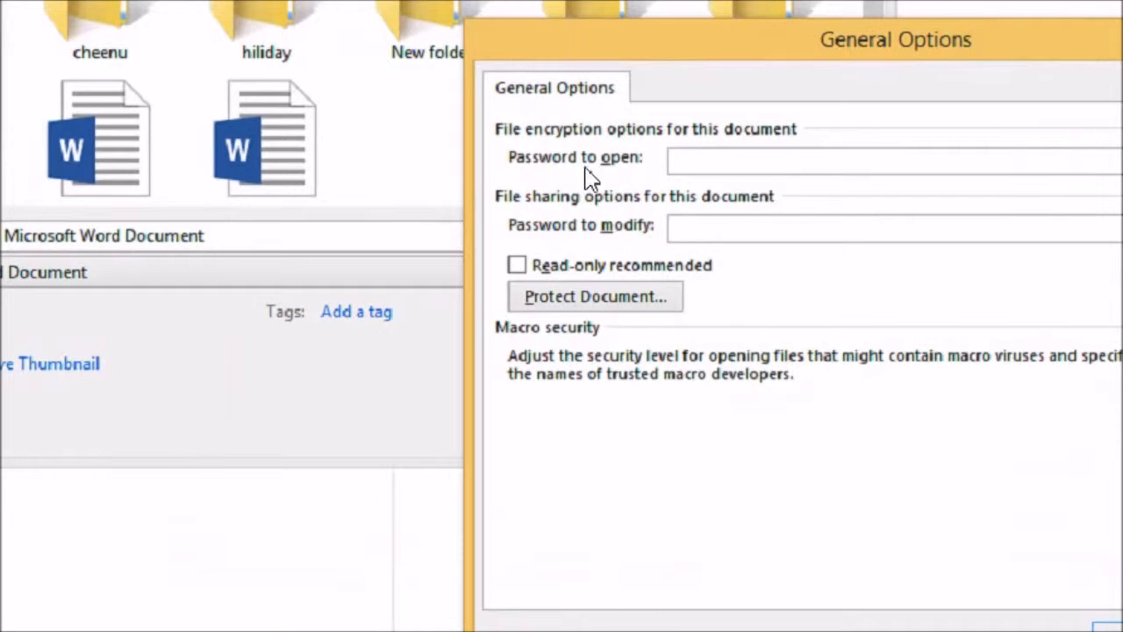
pyautogui.moveTo(549, 162)
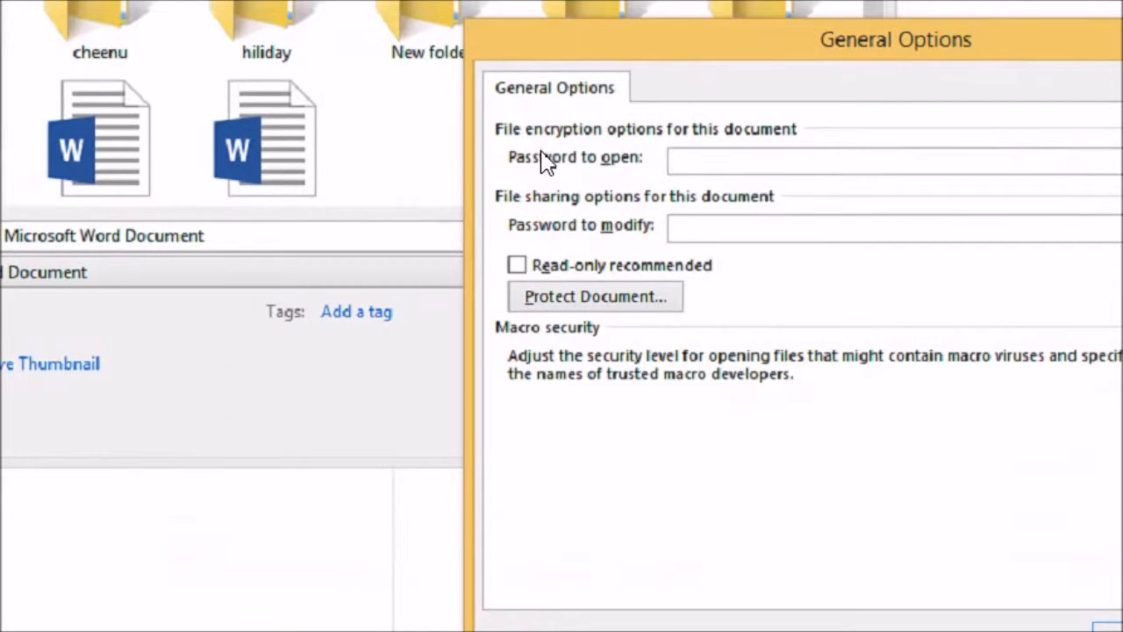
pyautogui.moveTo(607, 175)
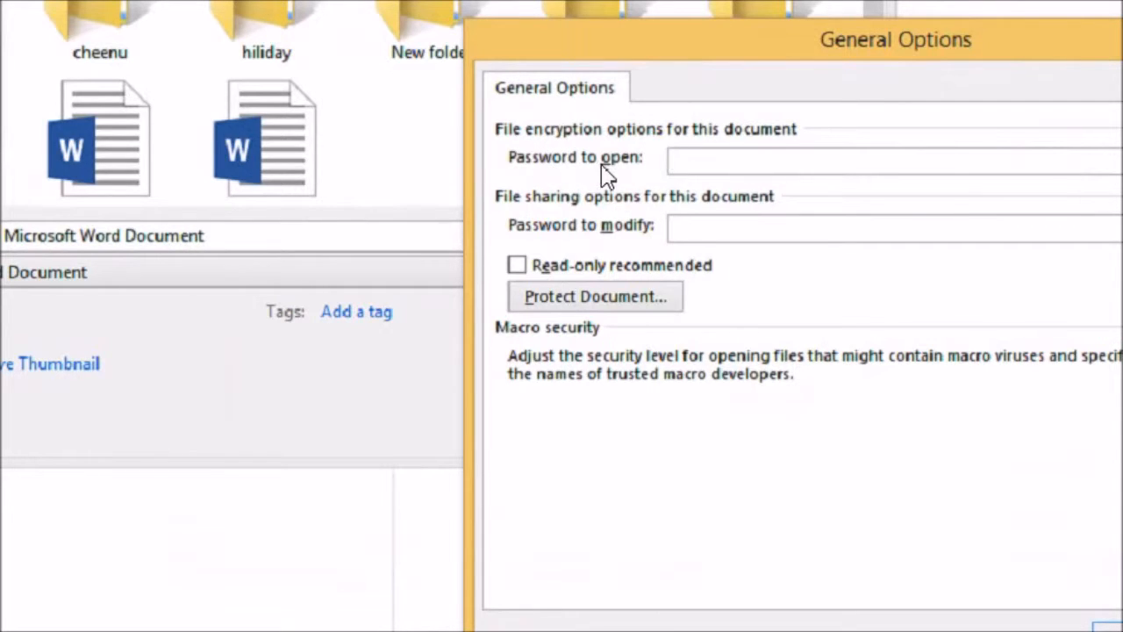
pyautogui.moveTo(673, 198)
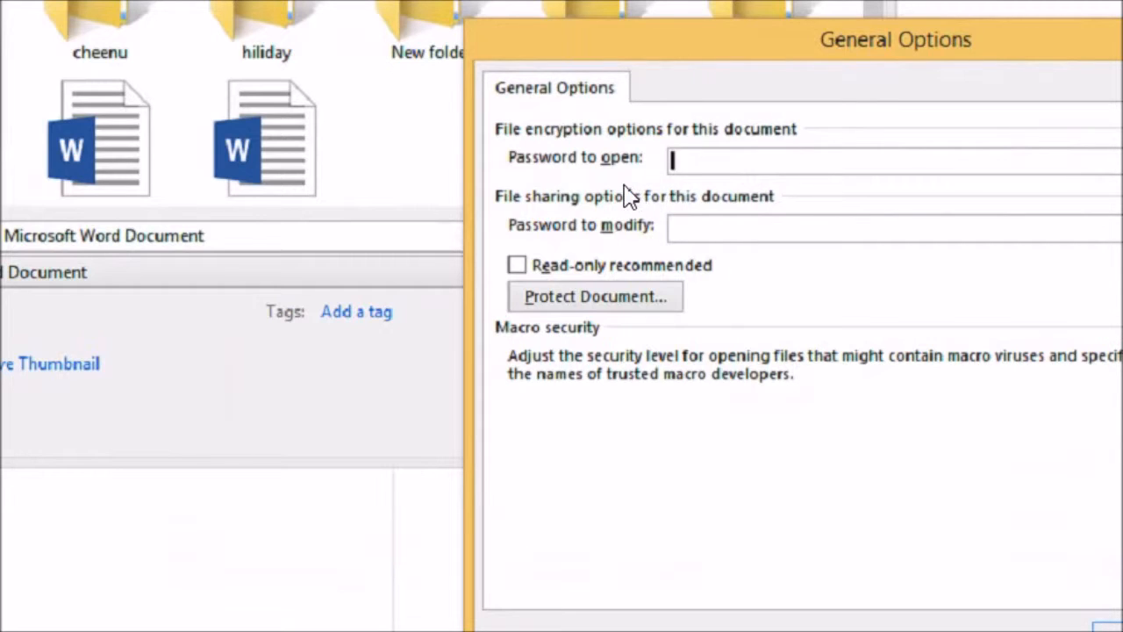
pyautogui.moveTo(645, 194)
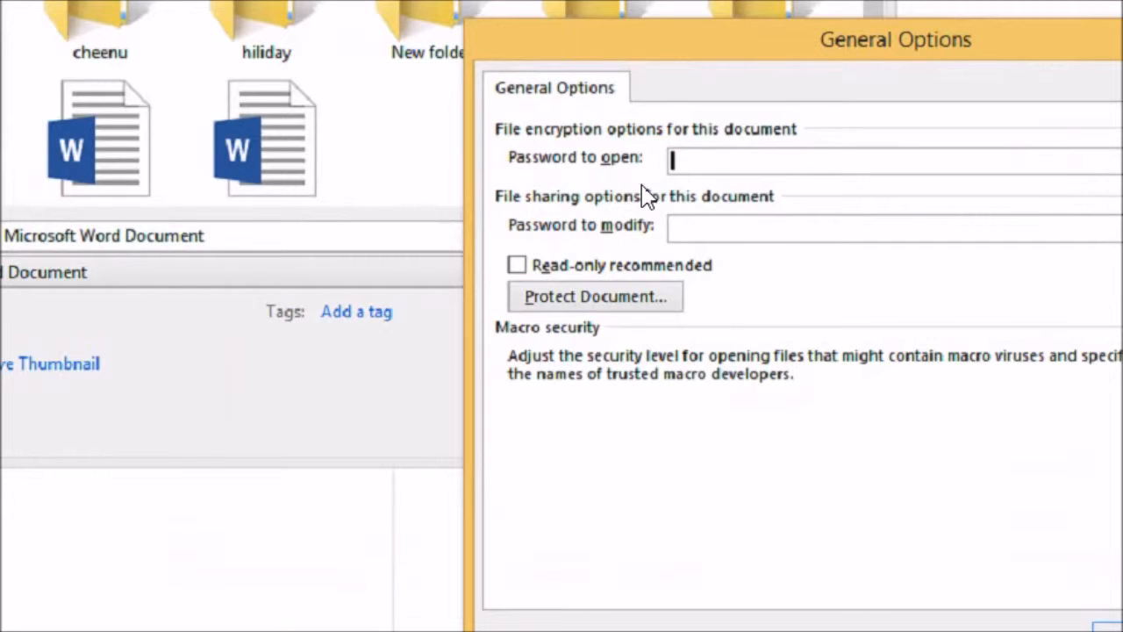
pyautogui.moveTo(698, 167)
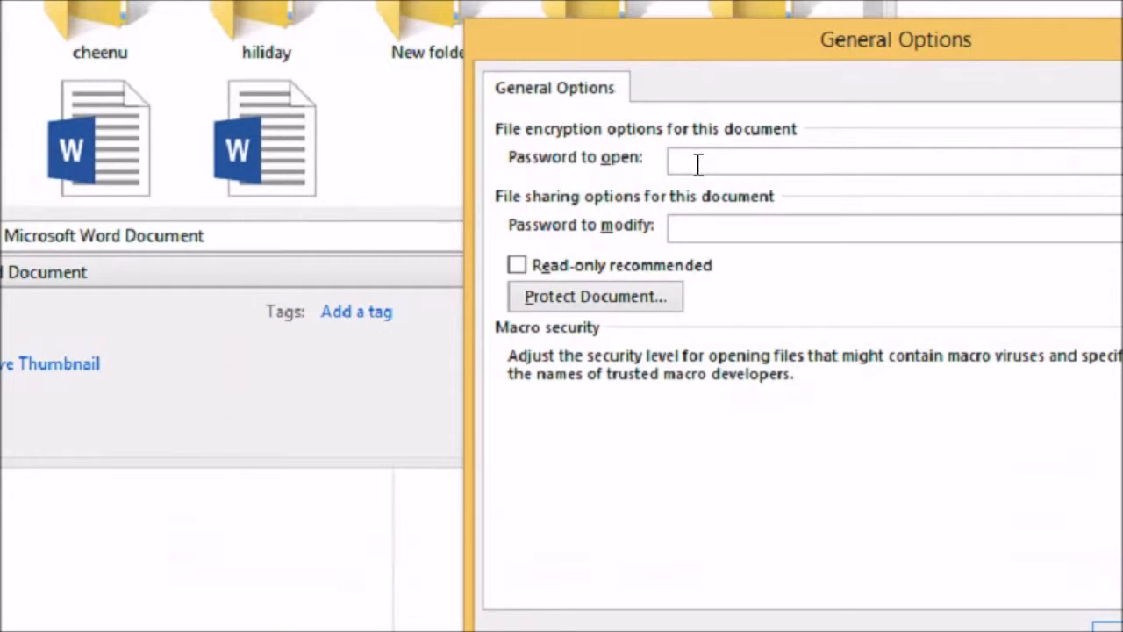
# Enter a four-character password in the Password to open box and submit it
pyautogui.write('•')
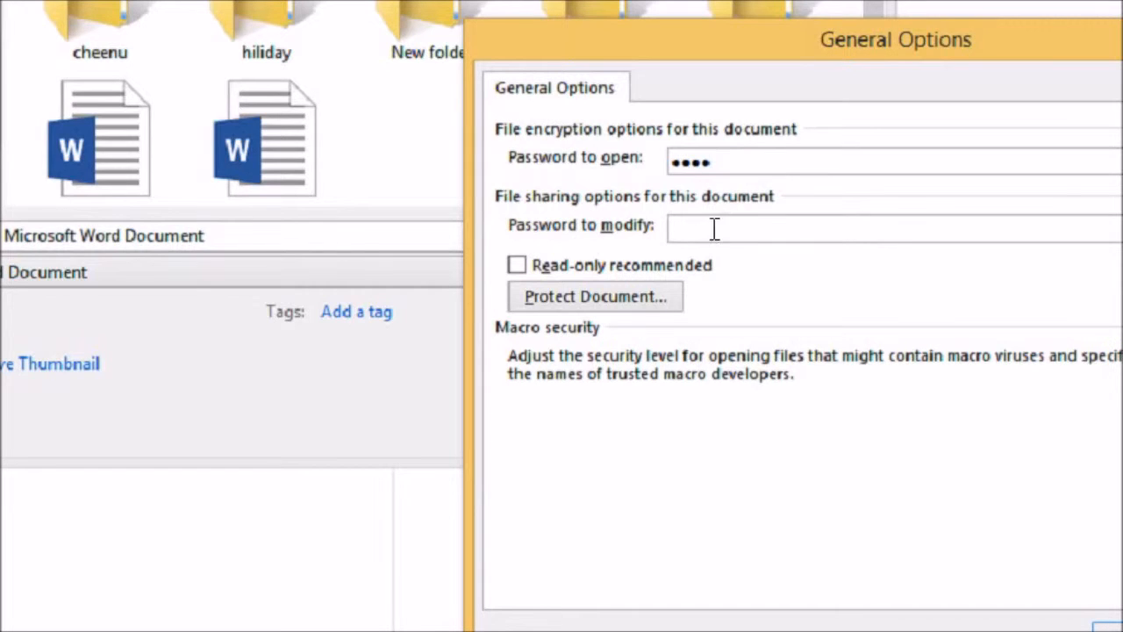
pyautogui.click(1075, 619)
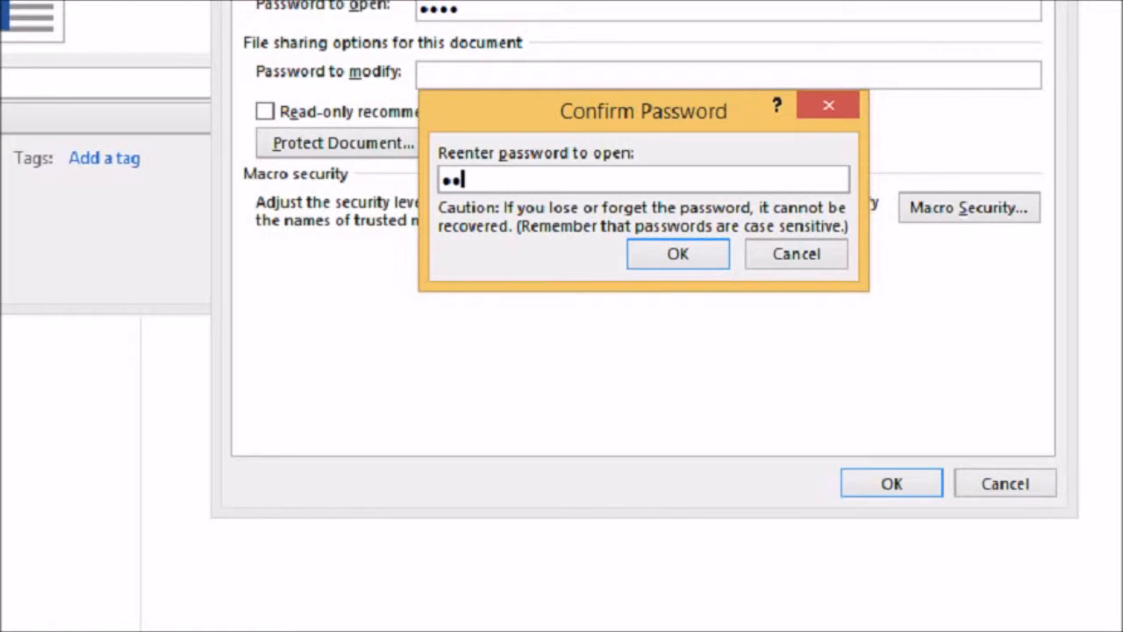
# Retype the open password in the Confirm Password dialog and accept it
pyautogui.write('••')
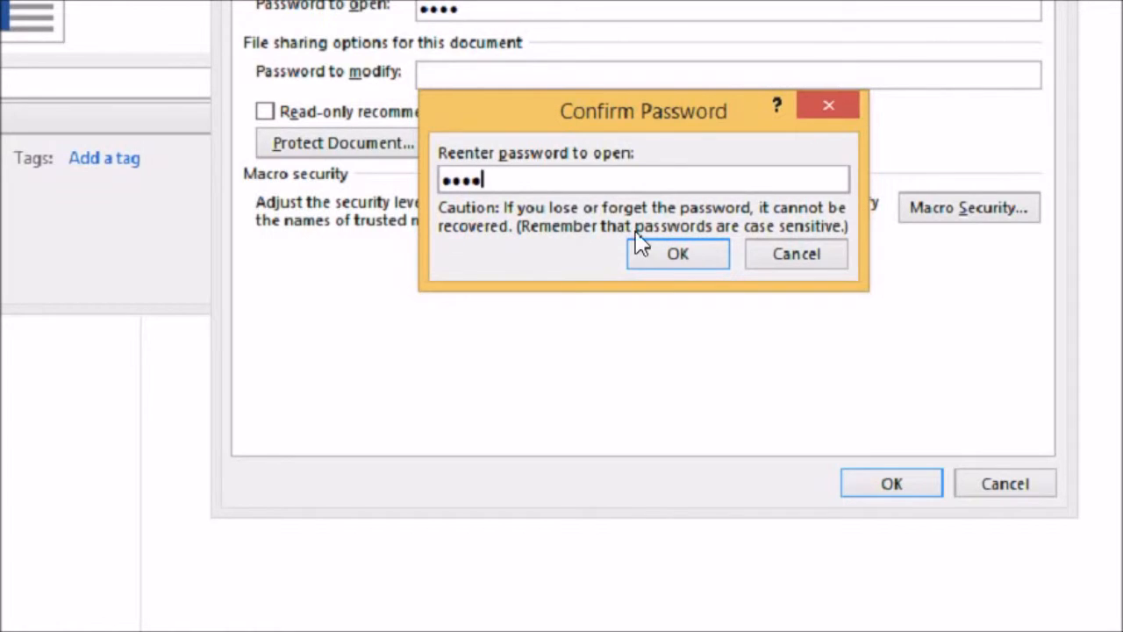
pyautogui.click(677, 253)
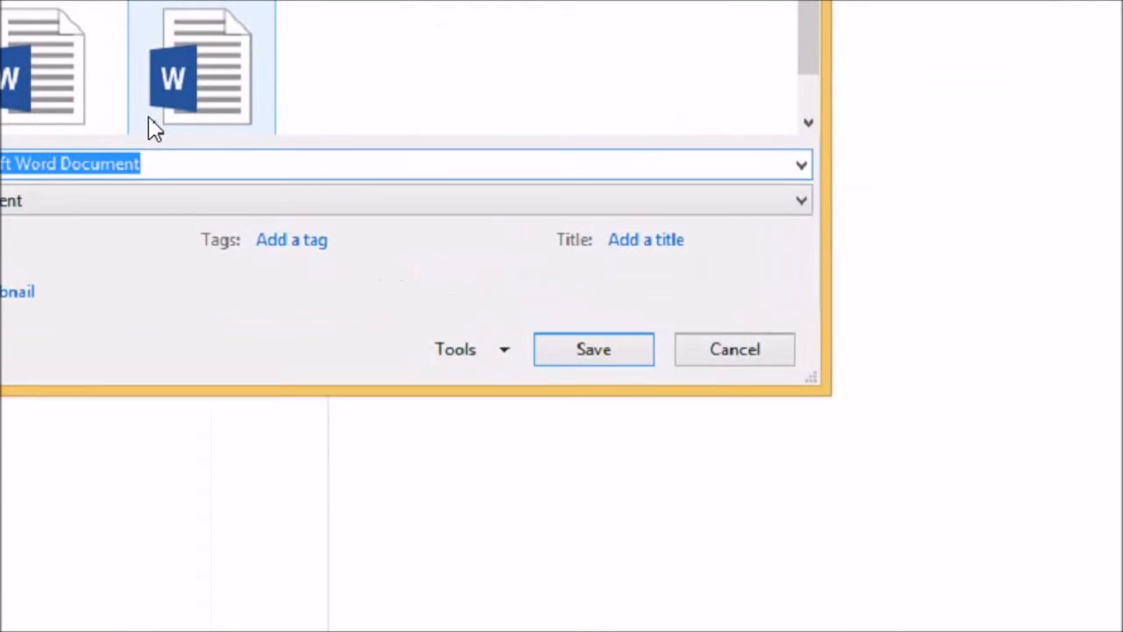
# Save the document with its open password and return to editing
pyautogui.click(593, 349)
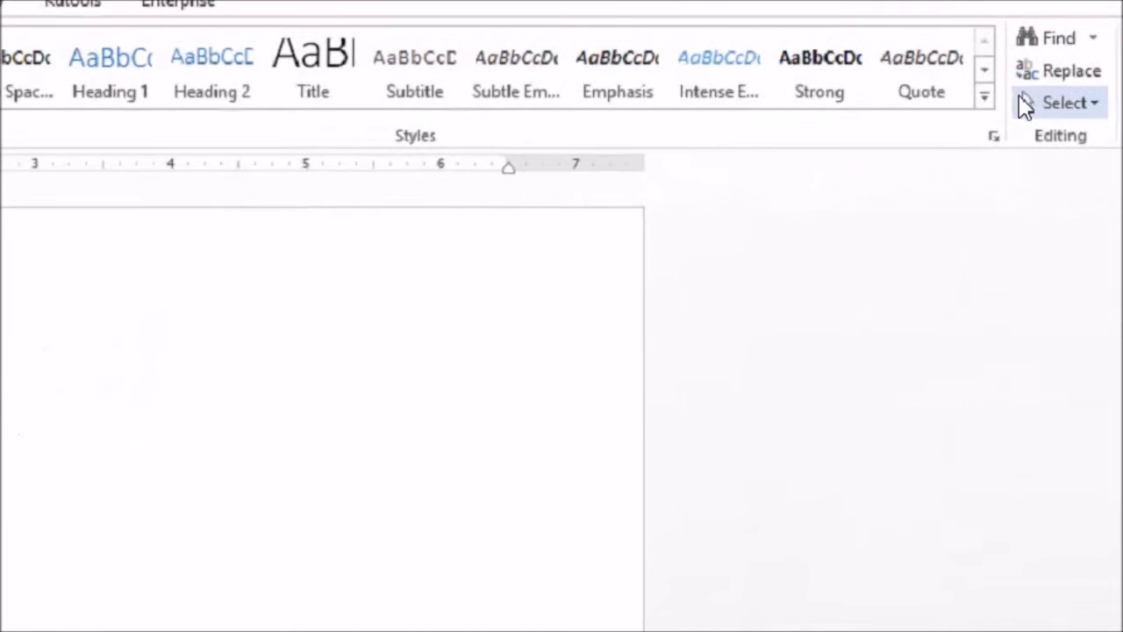